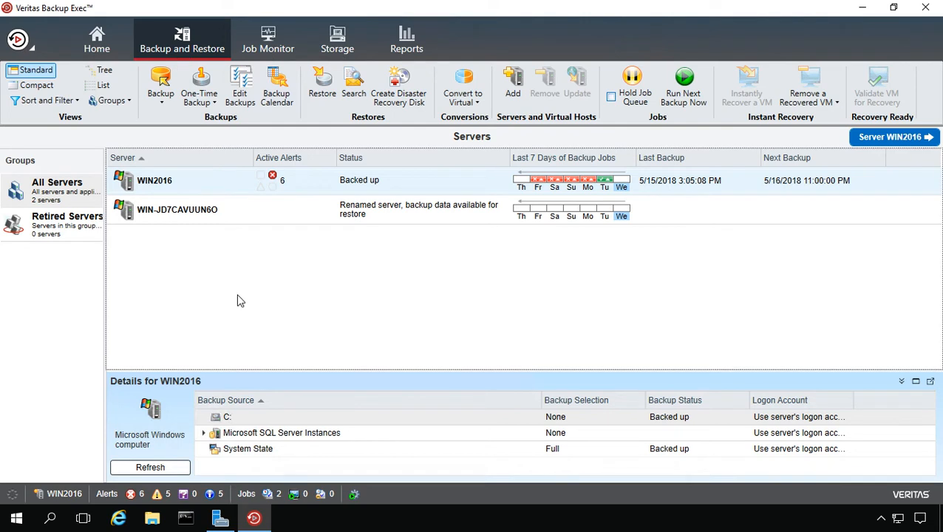
mouse_move(251, 298)
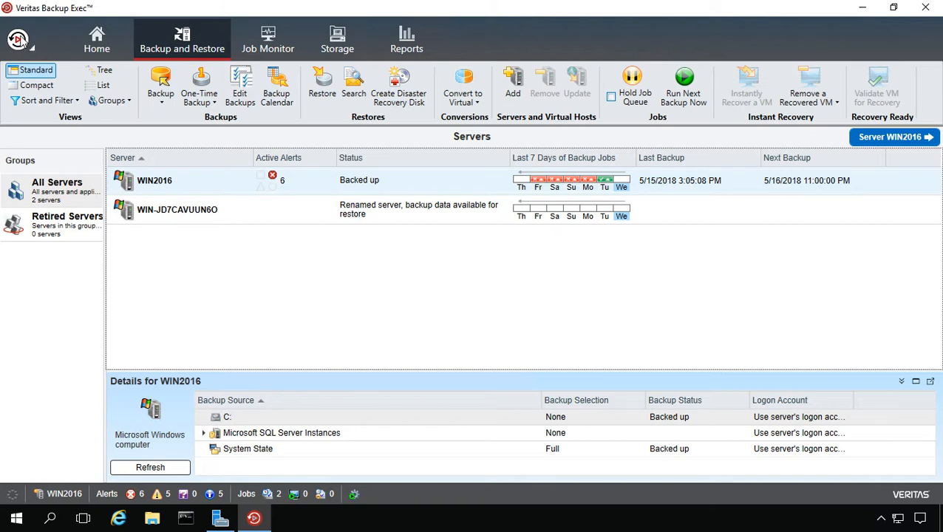
- Launch the feature installer and continue past Add Licenses as a trial without an Entitlement ID
left_click(18, 39)
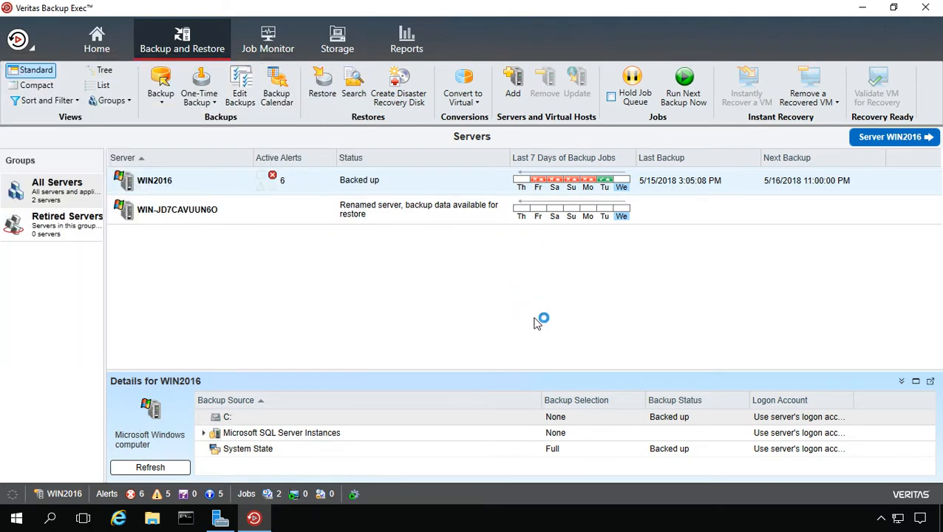
mouse_move(550, 278)
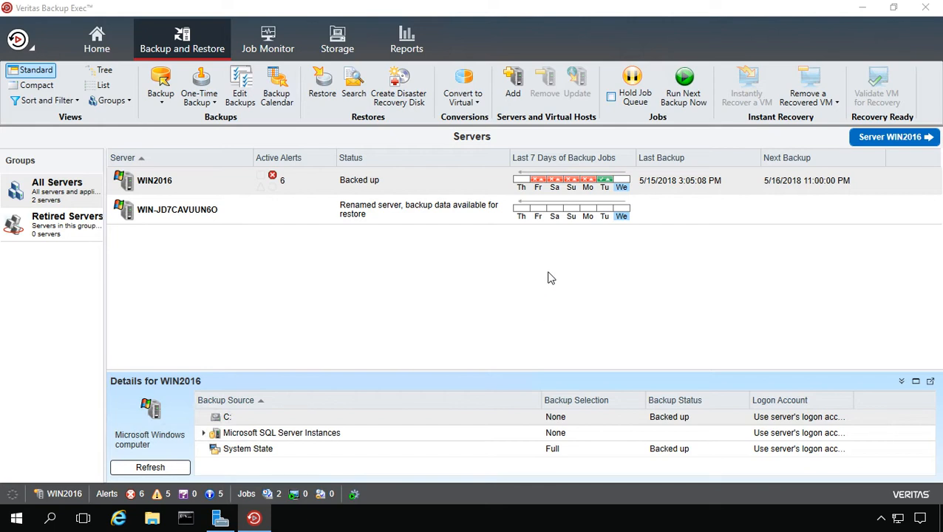
mouse_move(562, 251)
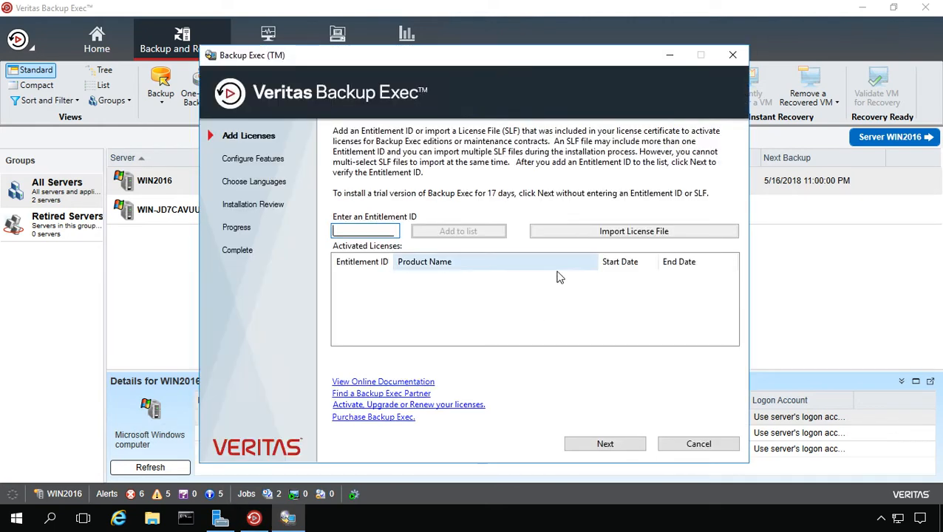
mouse_move(417, 328)
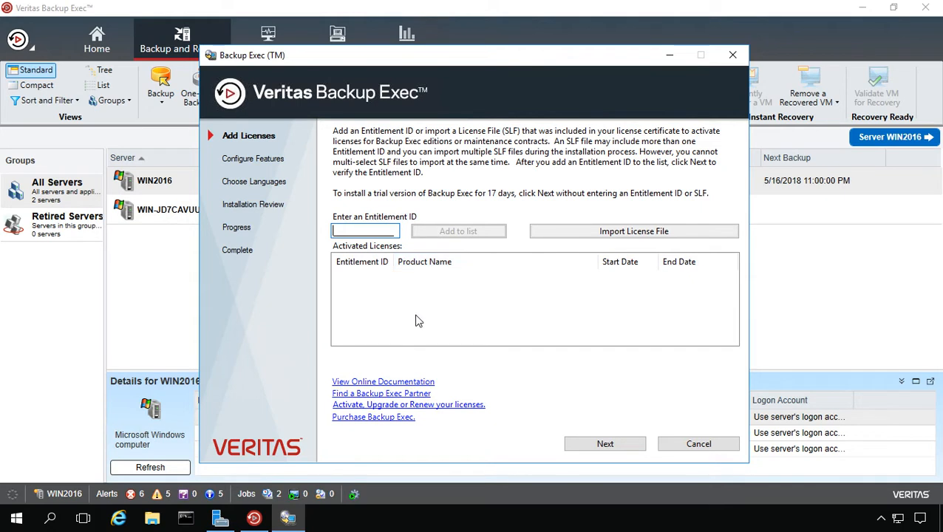
mouse_move(594, 456)
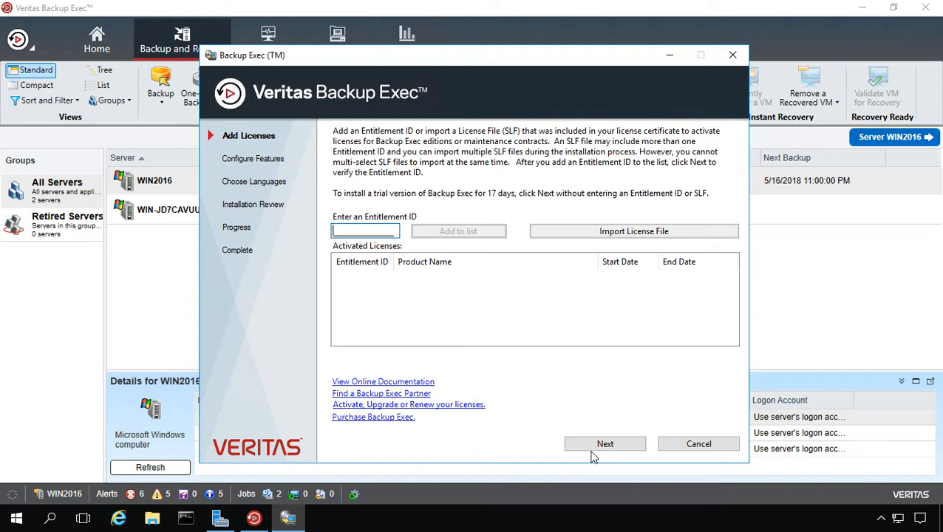
left_click(606, 443)
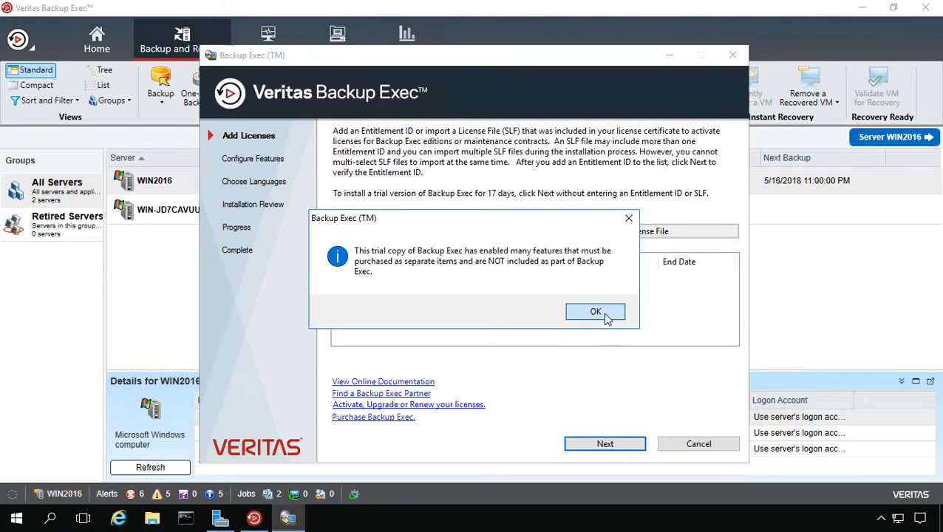
left_click(595, 311)
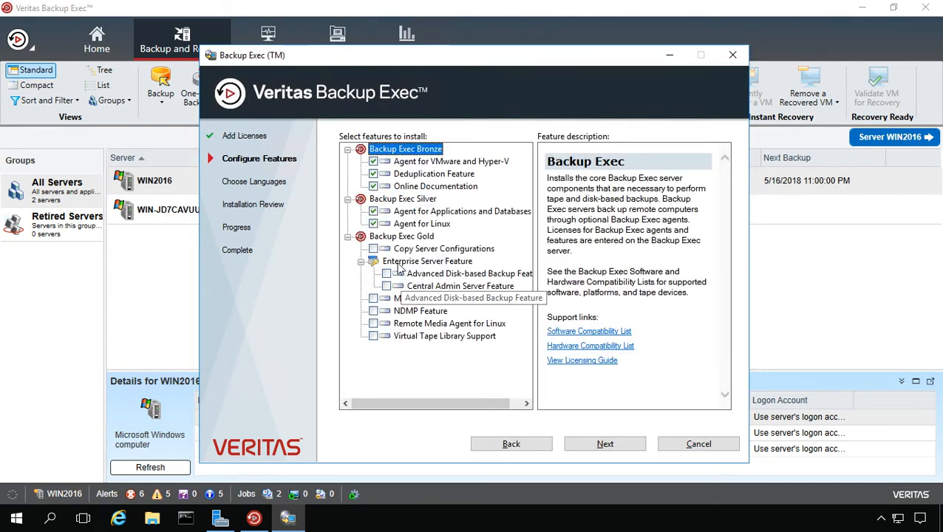
mouse_move(451, 204)
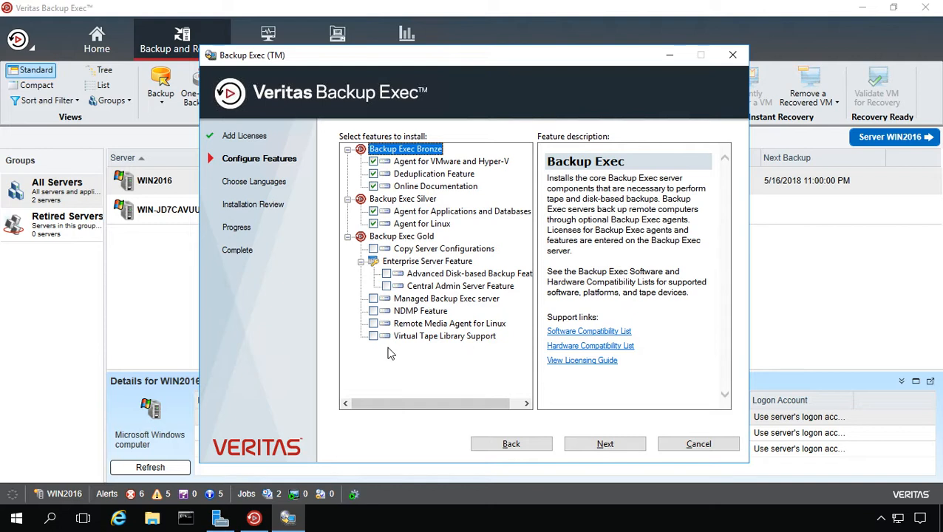
mouse_move(371, 334)
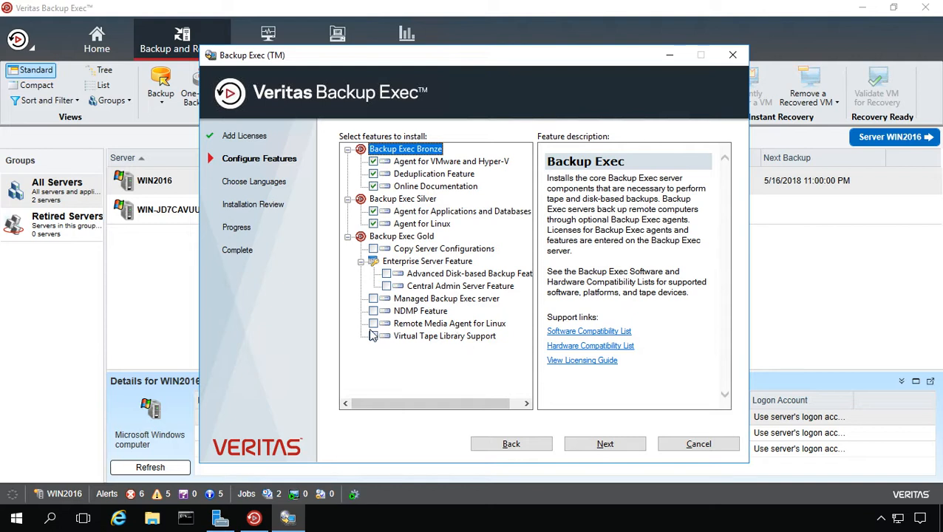
- Select Remote Media Agent for Linux under Backup Exec Gold and continue through language selection
left_click(373, 322)
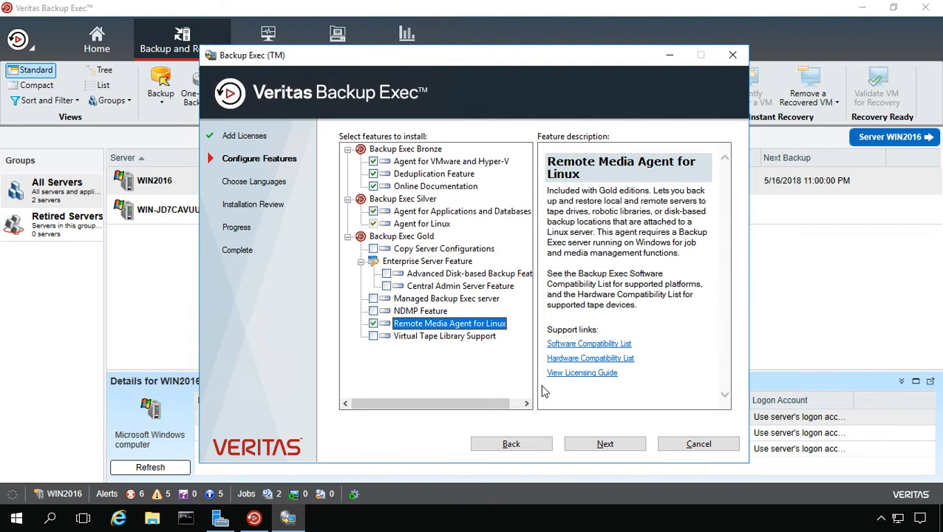
left_click(604, 444)
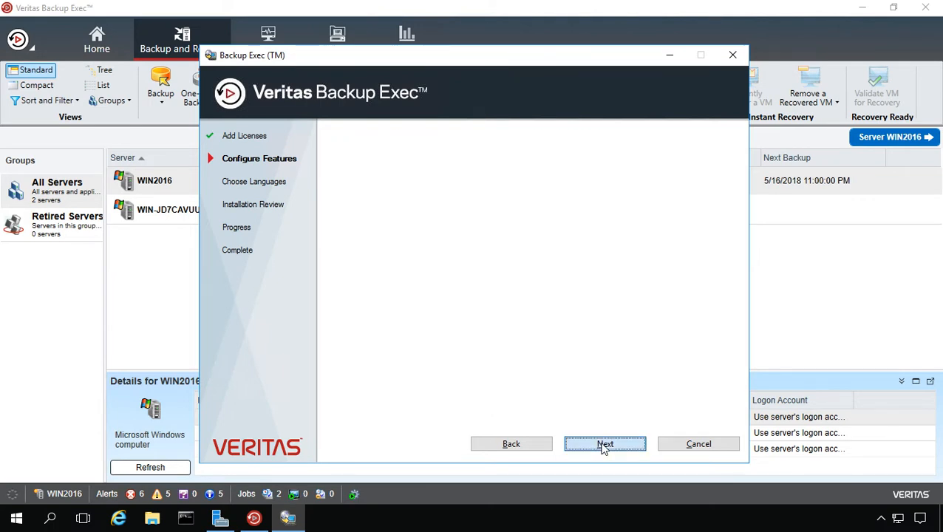
left_click(604, 443)
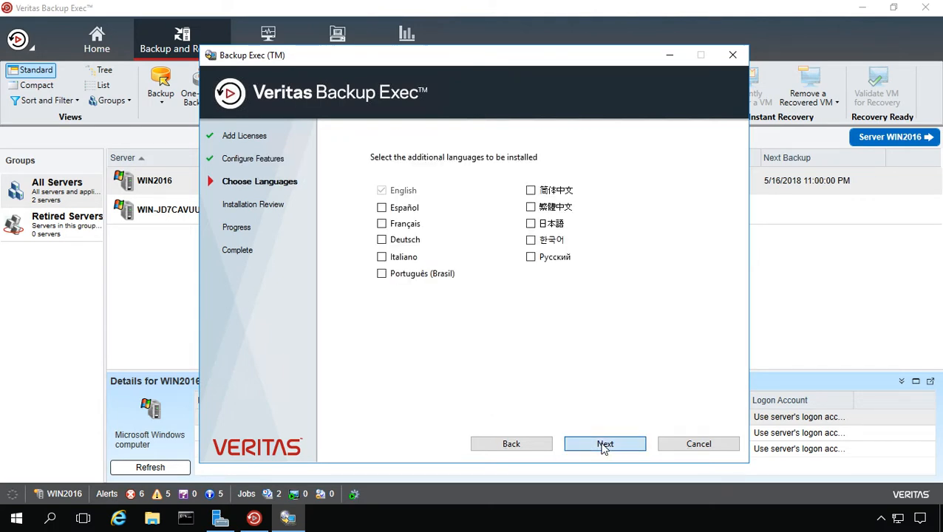
- Start the installation from Installation Review, with progress showing Backup Exec services stopping
left_click(606, 444)
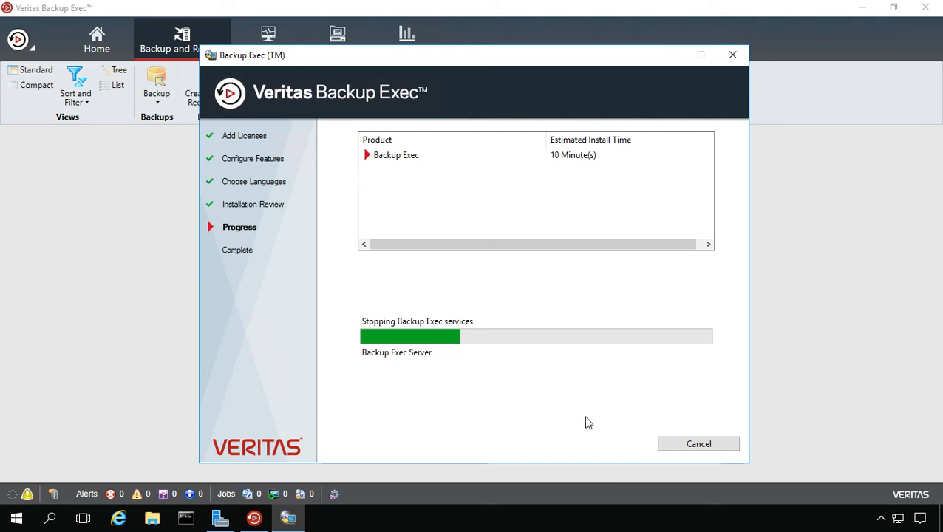
mouse_move(585, 412)
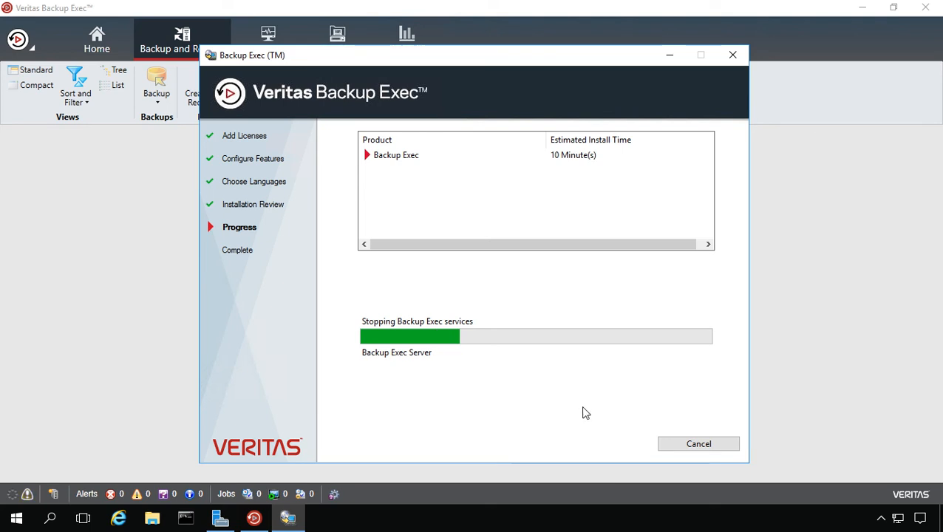